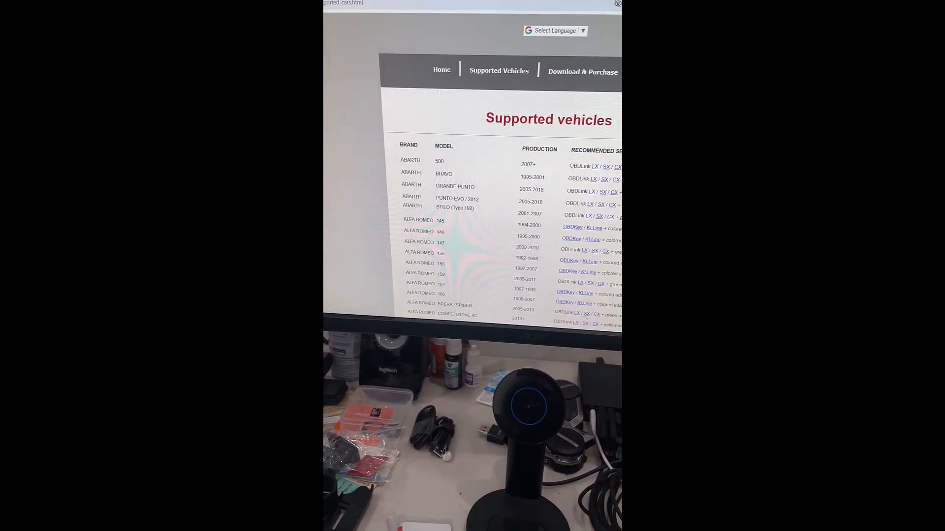
# - Browse the AlfaOBD site and reach the AlfaOBD for PC 2.5.2.0 download links
pyautogui.scroll(-3)
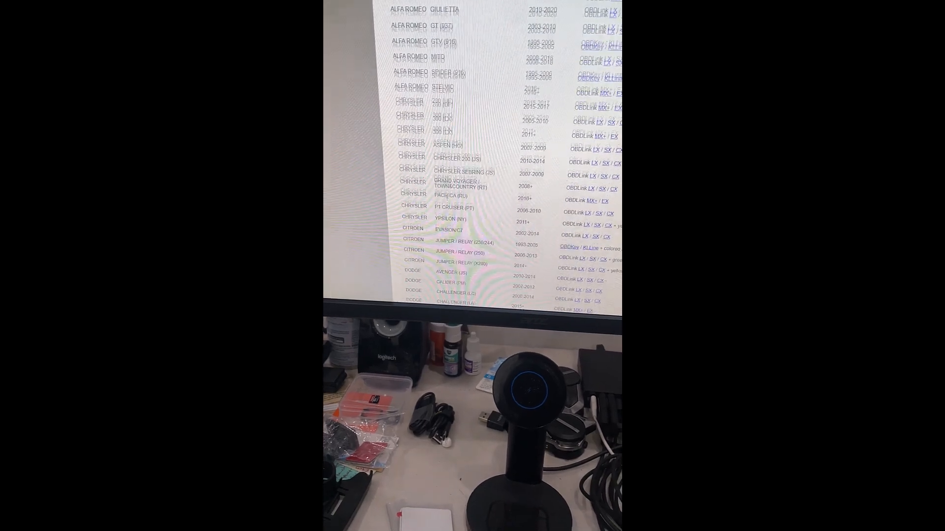
pyautogui.scroll(-3)
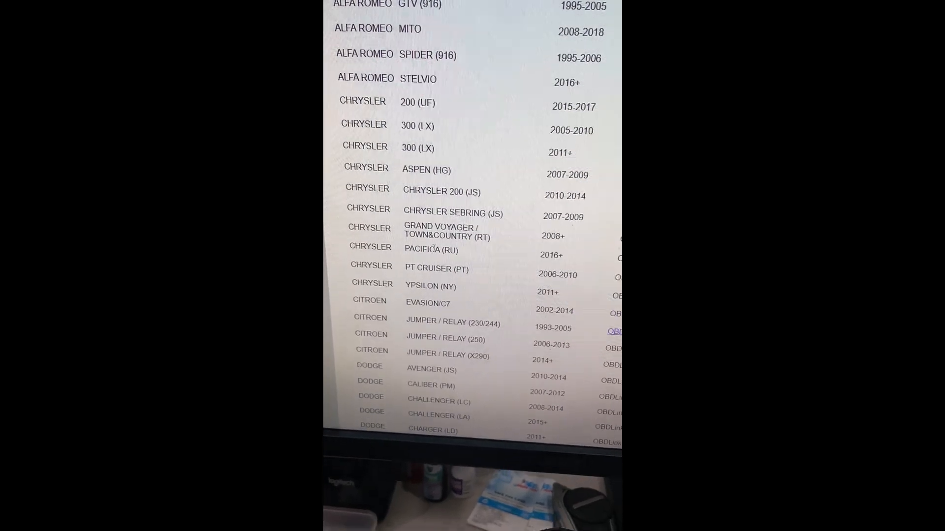
pyautogui.scroll(-3)
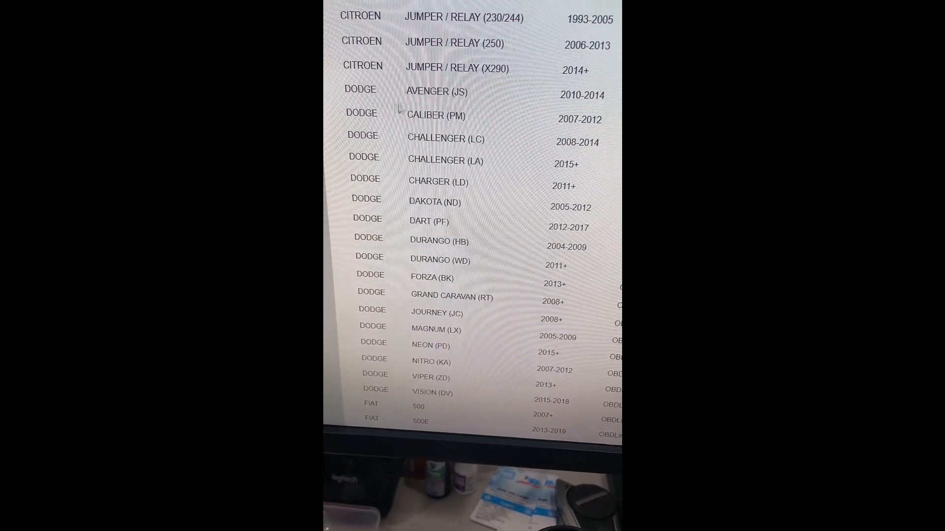
pyautogui.scroll(-3)
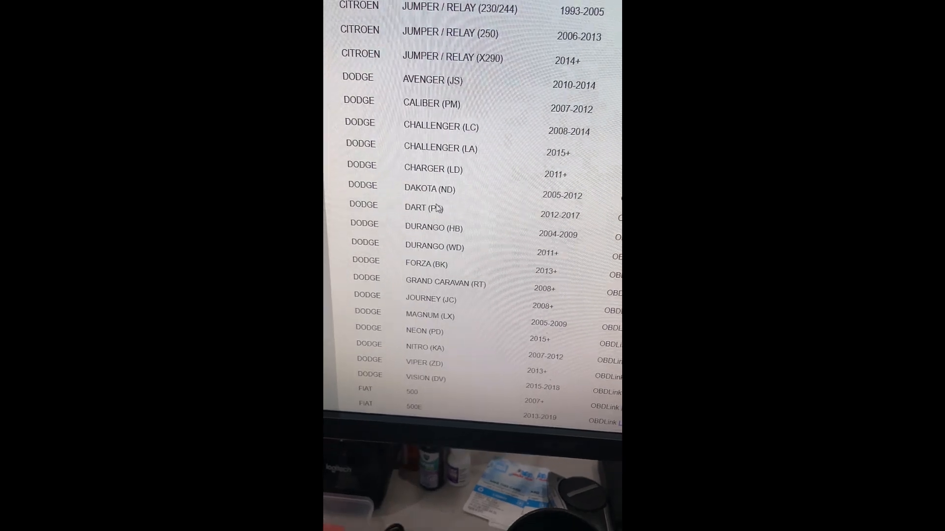
pyautogui.scroll(-3)
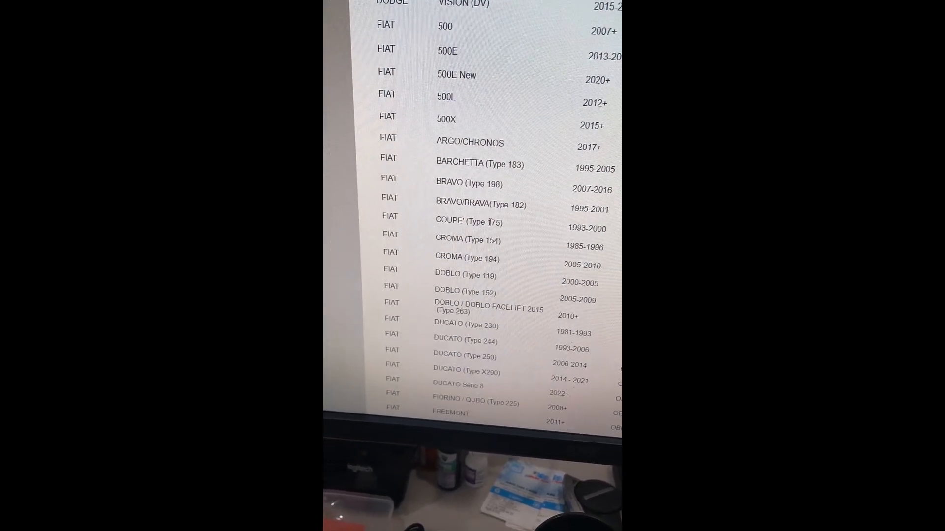
pyautogui.scroll(-3)
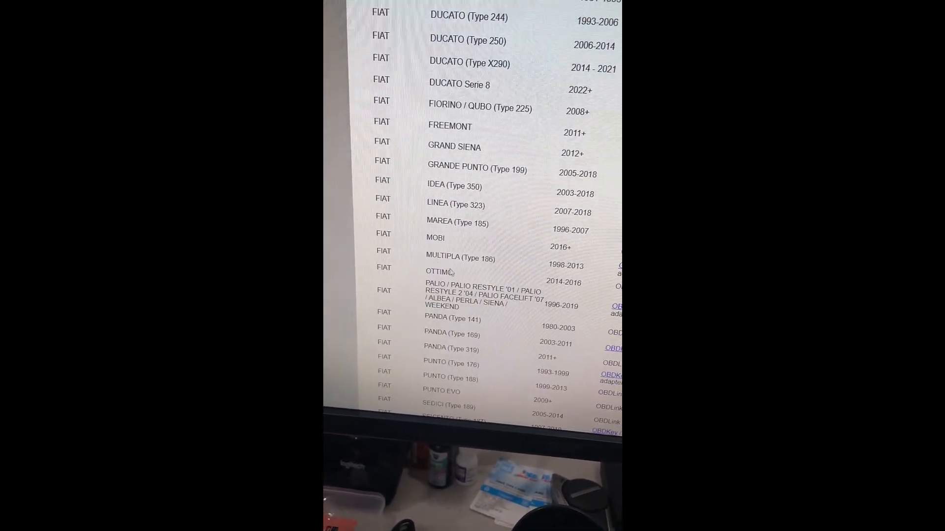
pyautogui.scroll(-3)
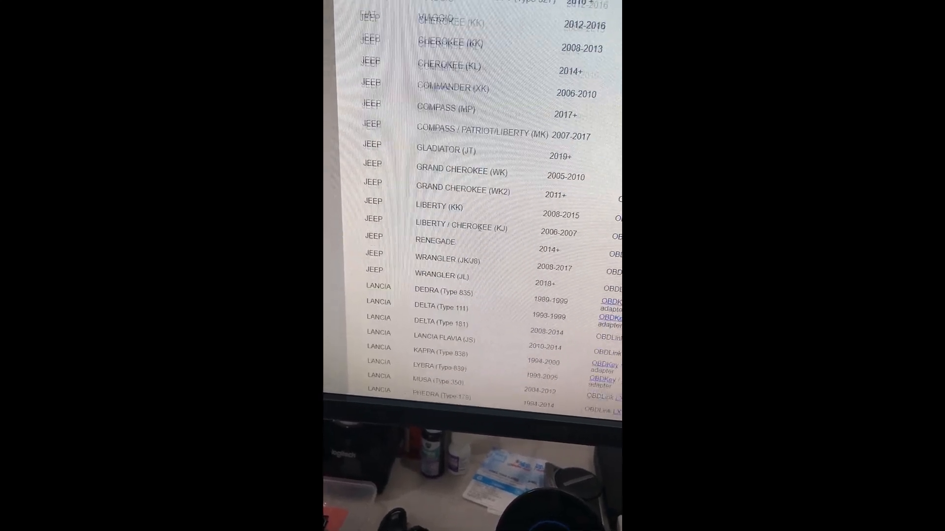
pyautogui.scroll(-3)
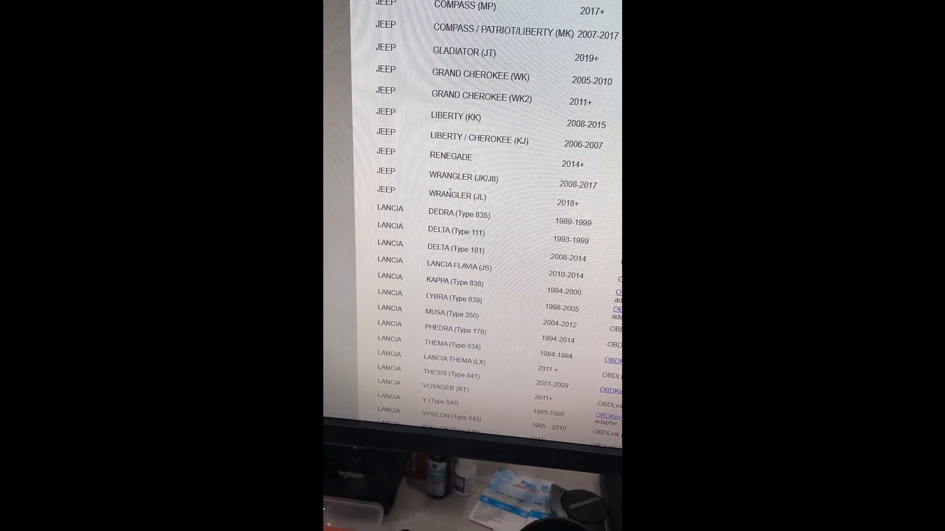
pyautogui.scroll(-3)
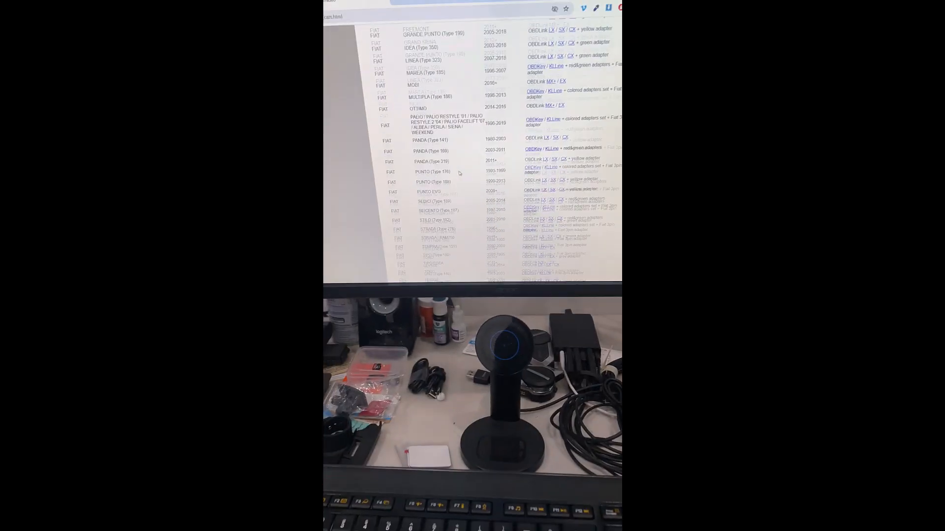
pyautogui.scroll(3)
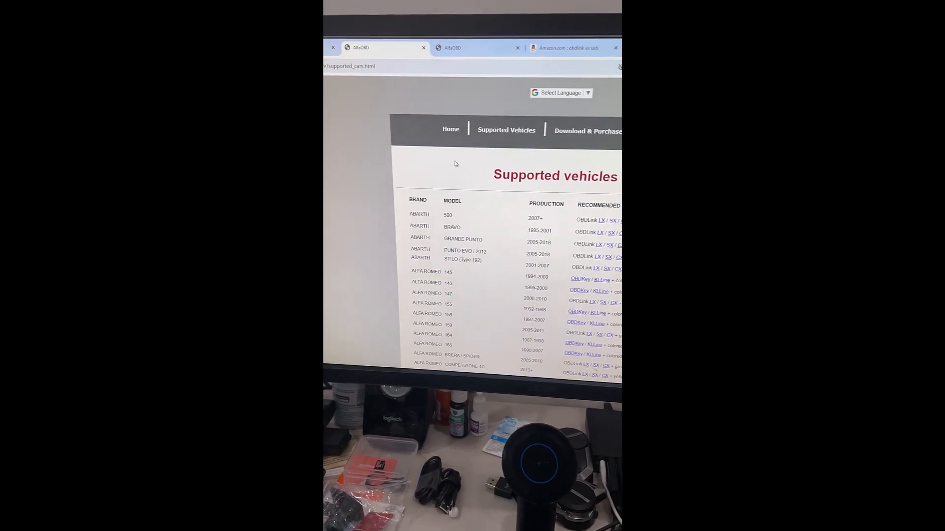
pyautogui.click(451, 129)
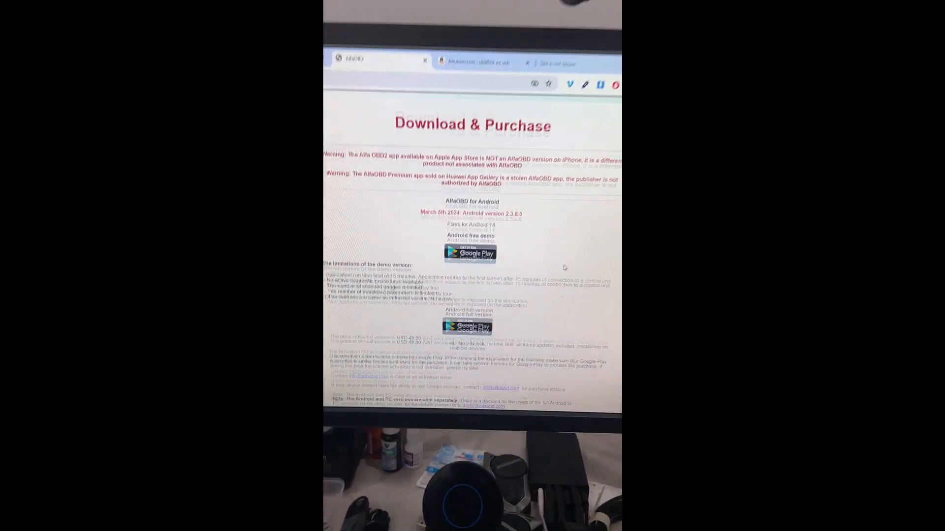
pyautogui.scroll(-3)
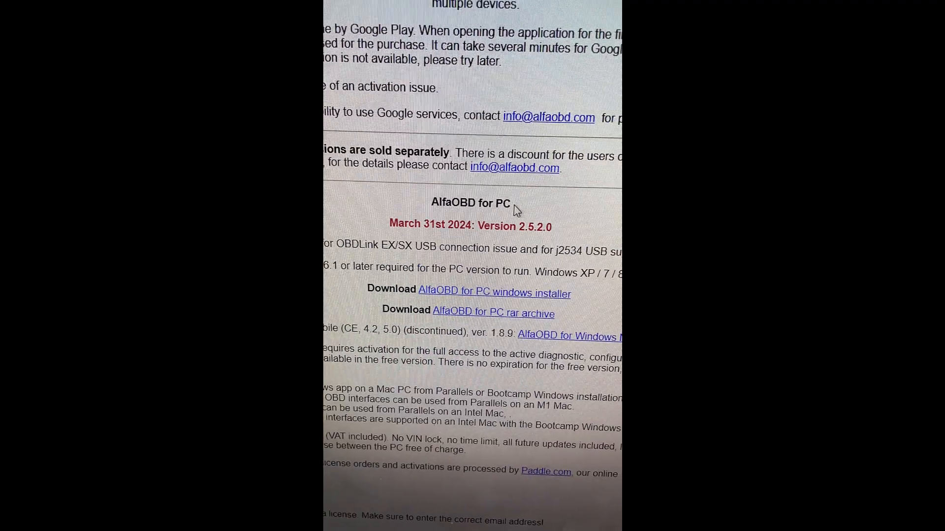
pyautogui.scroll(-3)
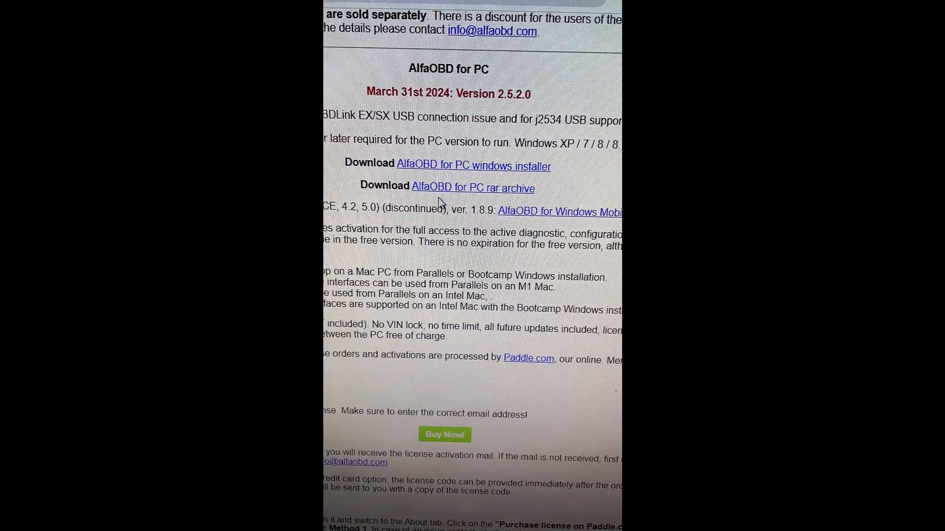
pyautogui.scroll(-3)
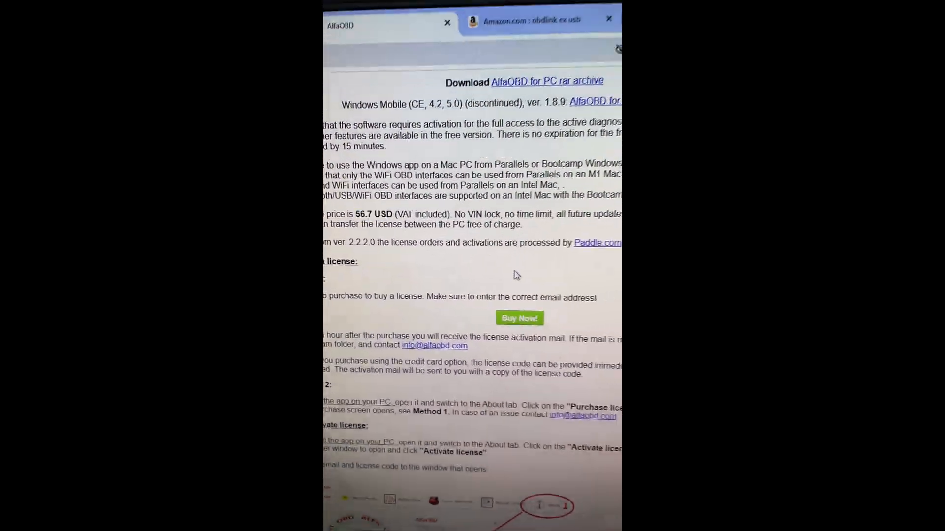
pyautogui.scroll(-3)
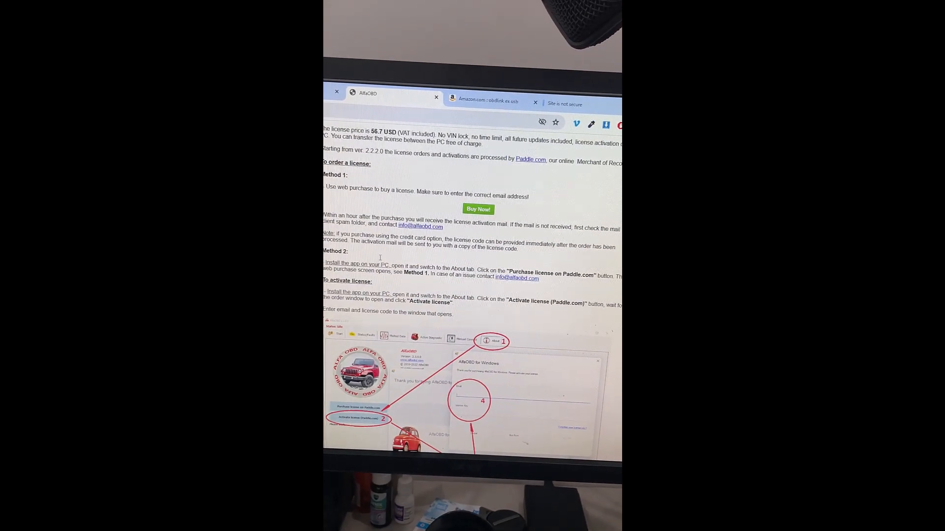
pyautogui.scroll(-3)
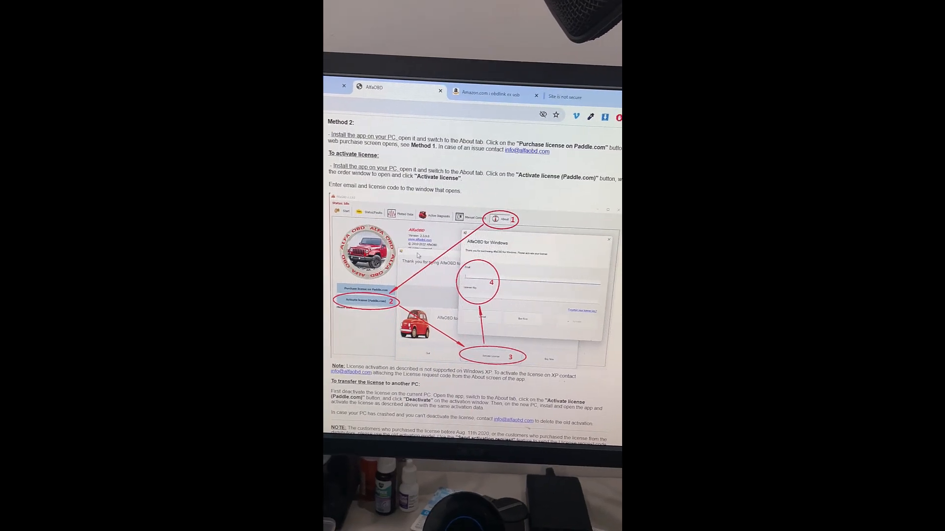
pyautogui.scroll(-3)
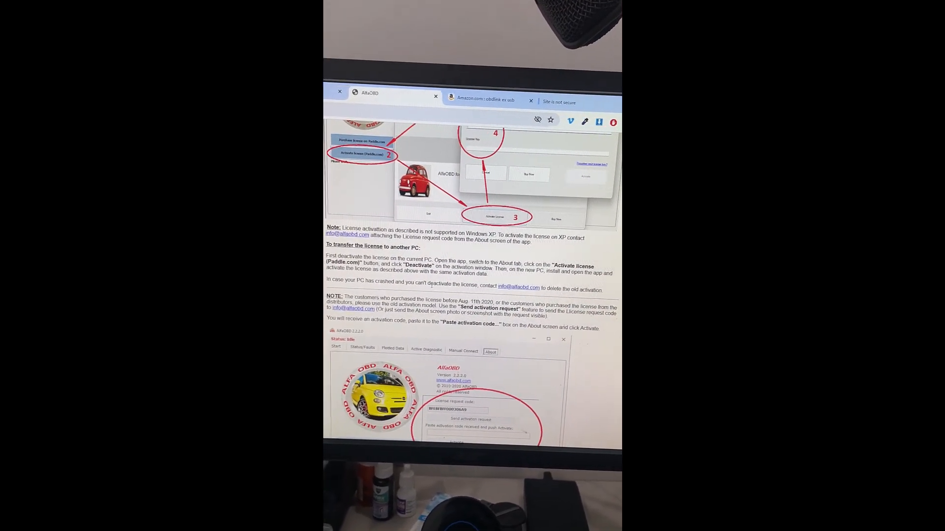
pyautogui.scroll(-3)
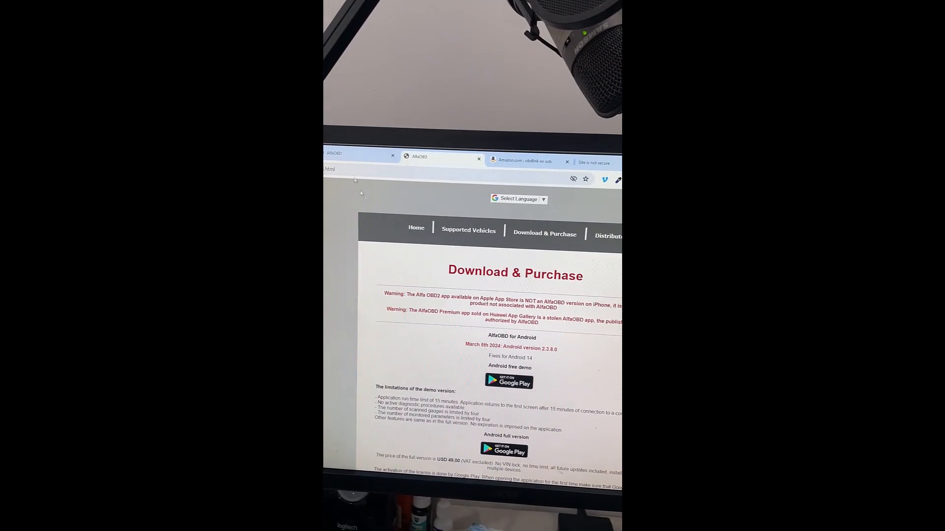
# - Switch to the blog.obdii365.com article on Chrysler, Jeep and Dodge gateway locations
pyautogui.click(468, 230)
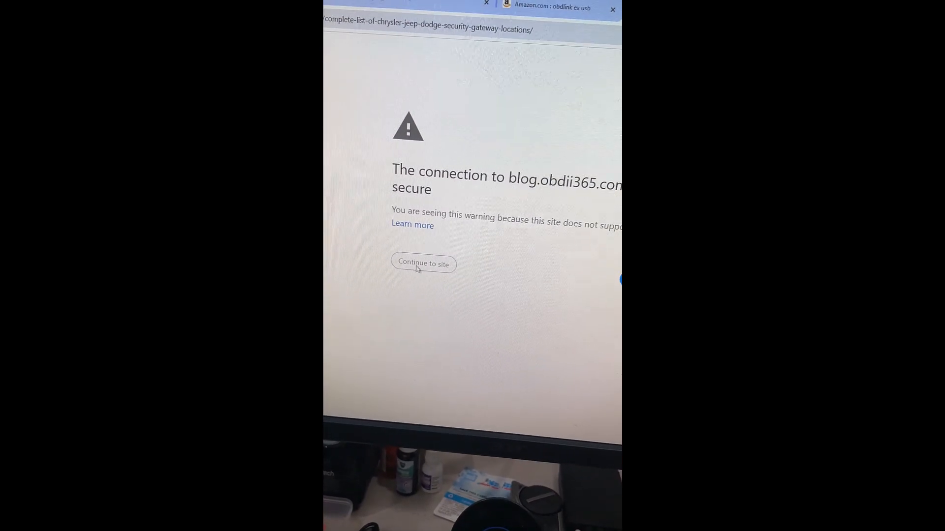
# - Continue past the not-secure warning and scroll through the gateway module photos
pyautogui.click(423, 263)
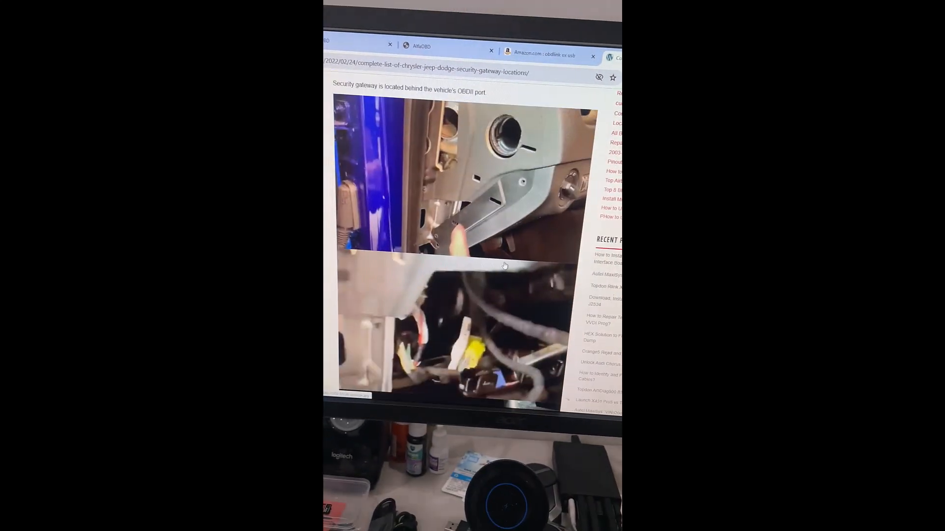
pyautogui.scroll(-3)
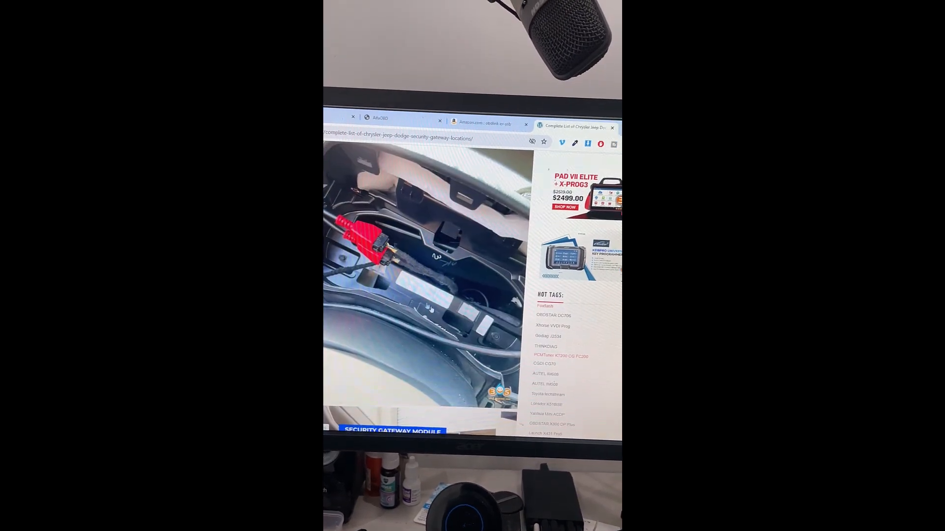
pyautogui.scroll(-3)
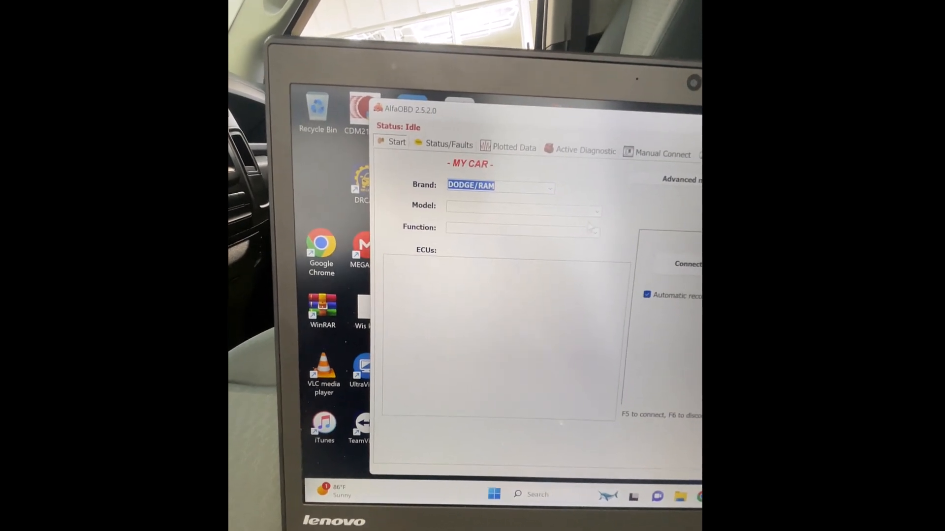
# - Select the RAM 1500 (DS/DX/DT) model and the MY2014 PowerNet body computer ECU
pyautogui.click(547, 212)
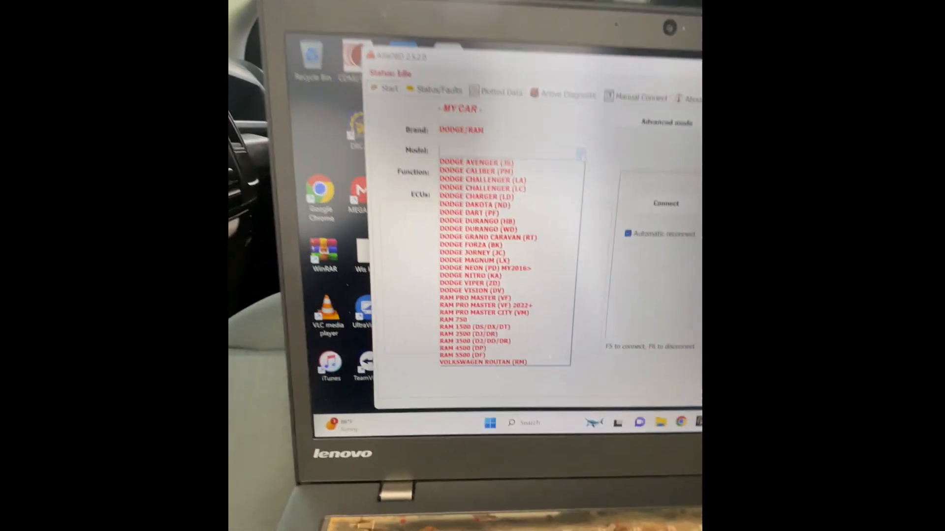
pyautogui.click(464, 267)
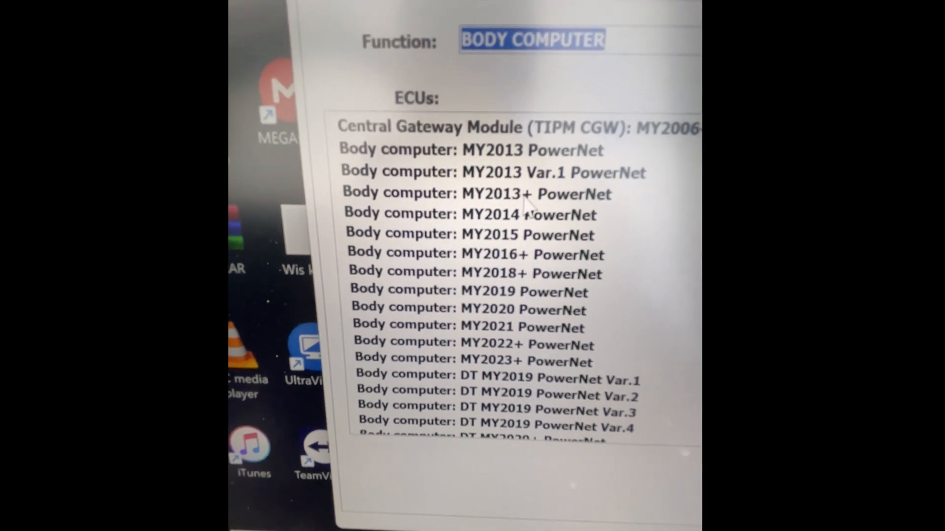
pyautogui.click(467, 214)
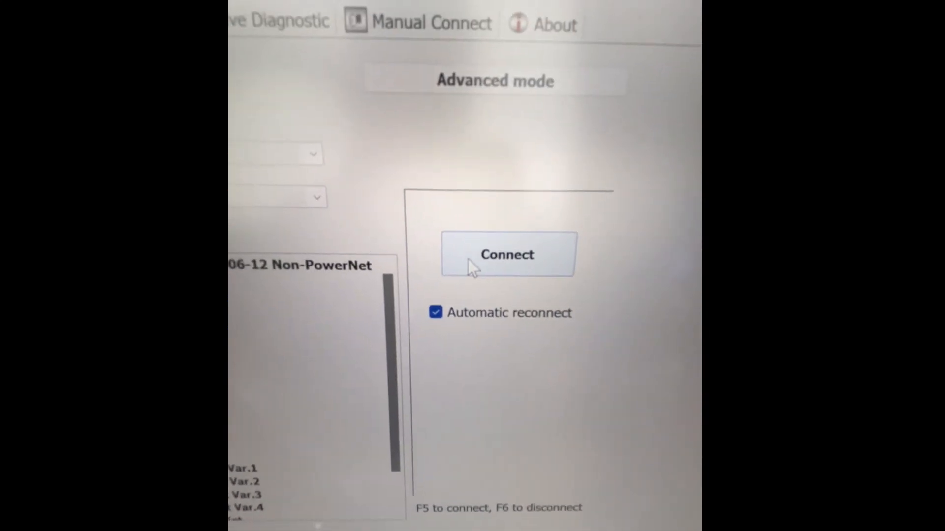
# - Connect to the Continental MY 2014+ Body Control Module and open Active Diagnostic
pyautogui.click(507, 254)
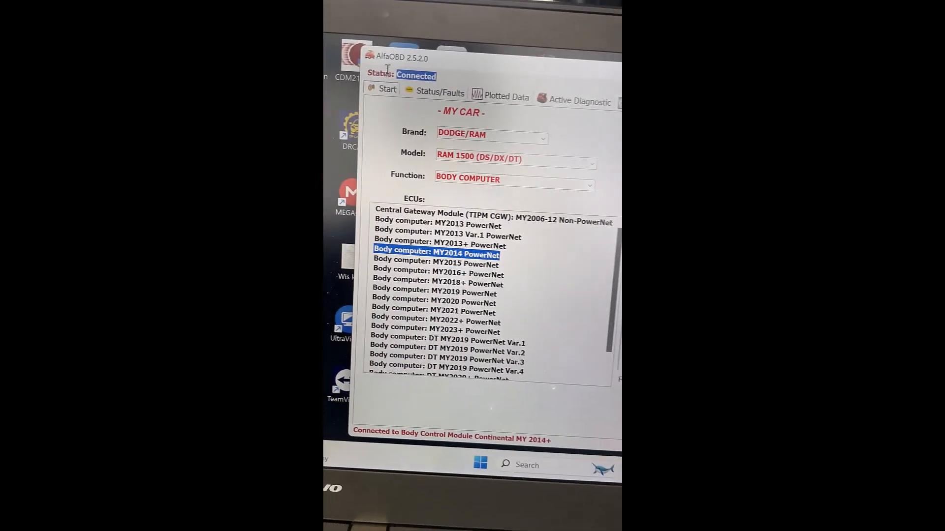
pyautogui.click(572, 101)
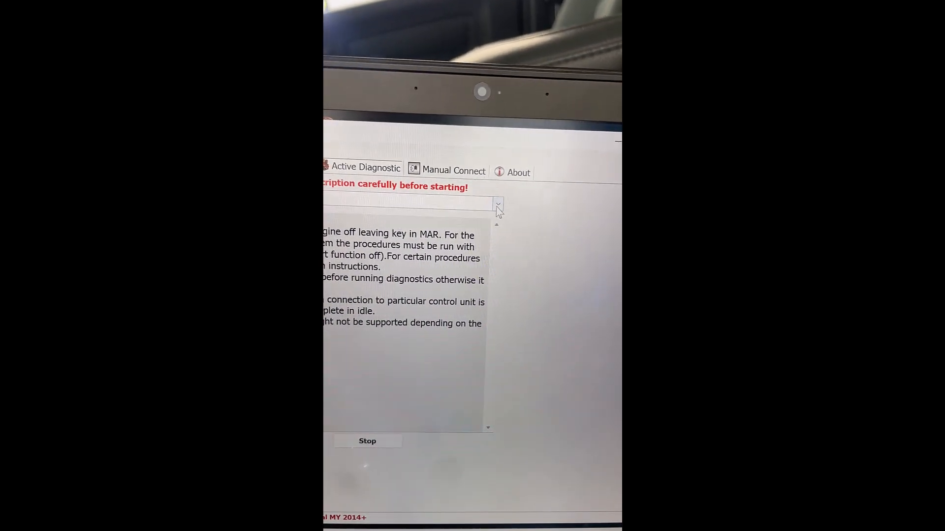
# - Choose the 'Car configuration change' procedure from the Active Diagnostic list
pyautogui.click(498, 203)
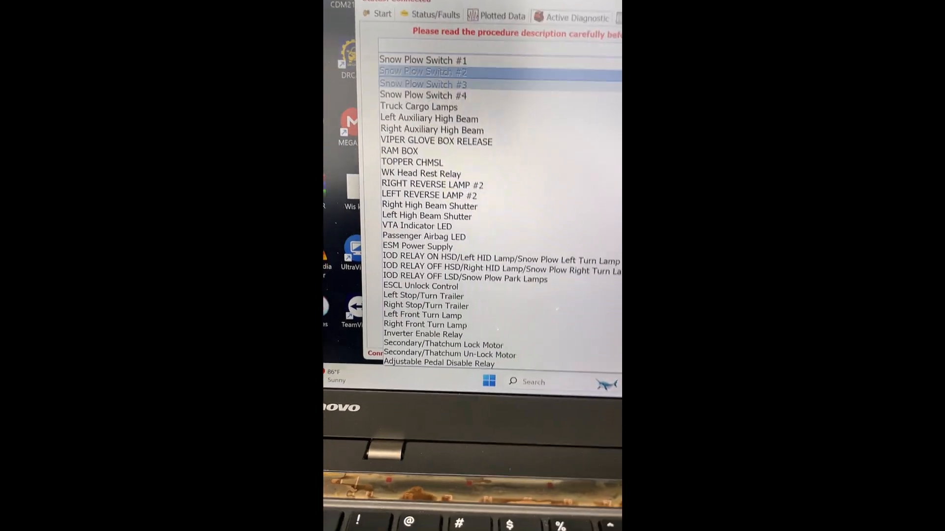
pyautogui.click(459, 347)
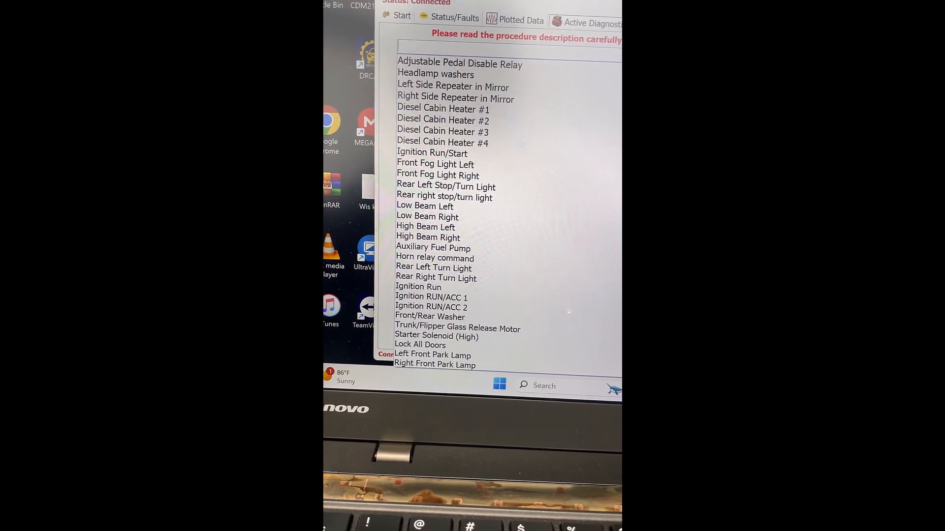
pyautogui.scroll(-3)
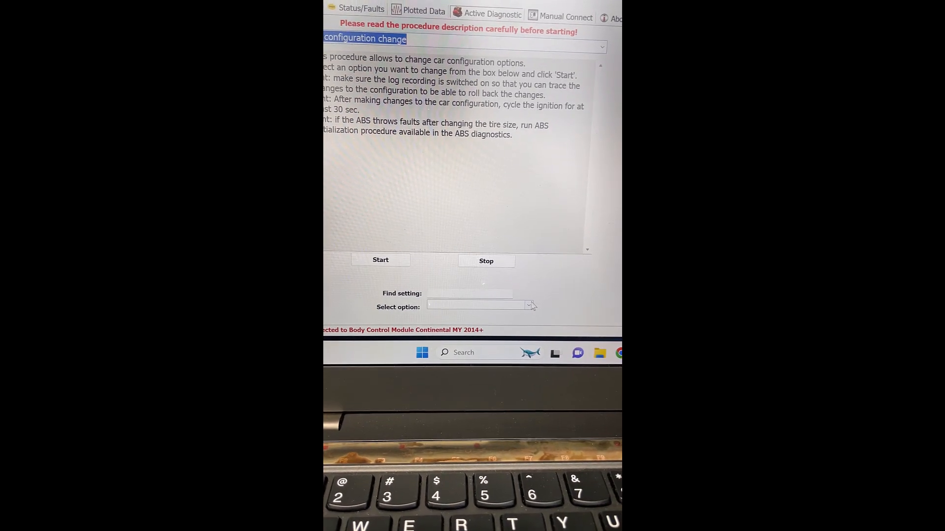
# - Select the CBC Features-LED Low Beam Lamps Present option from the settings list
pyautogui.click(476, 305)
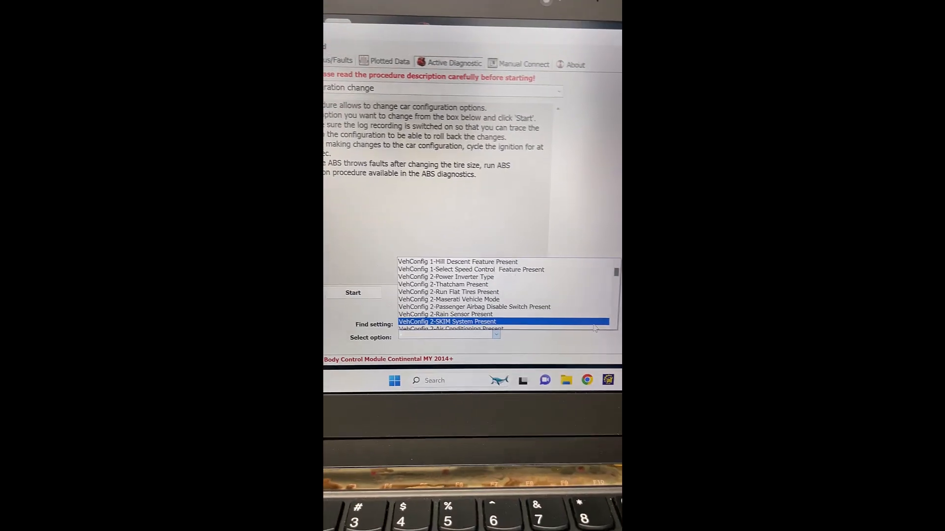
pyautogui.scroll(-3)
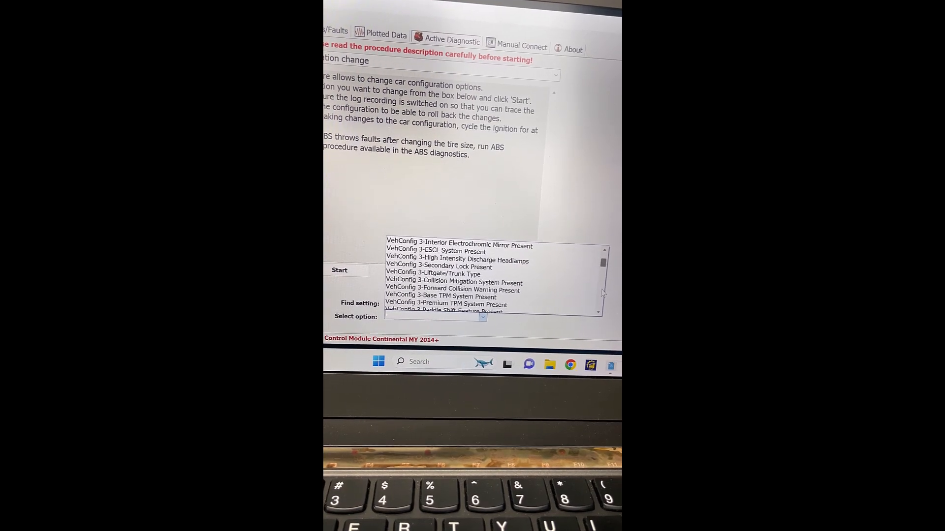
pyautogui.scroll(-3)
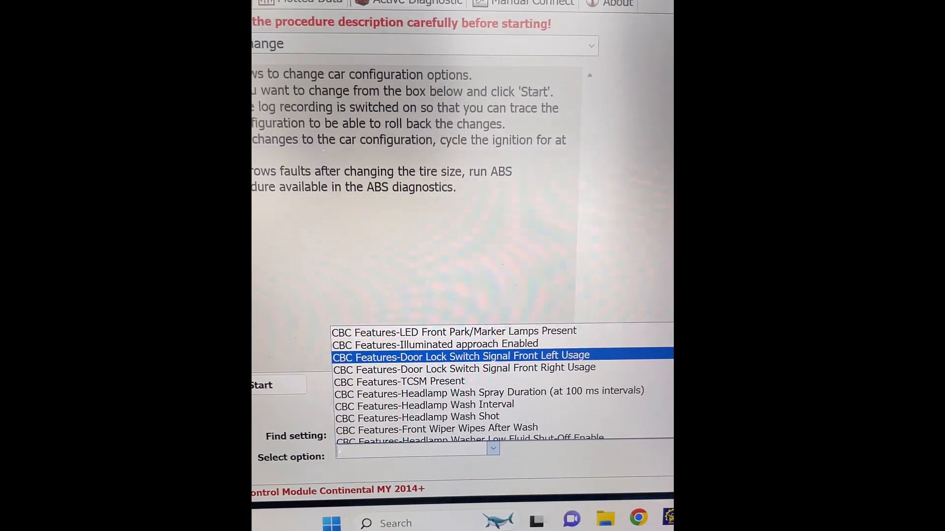
pyautogui.scroll(3)
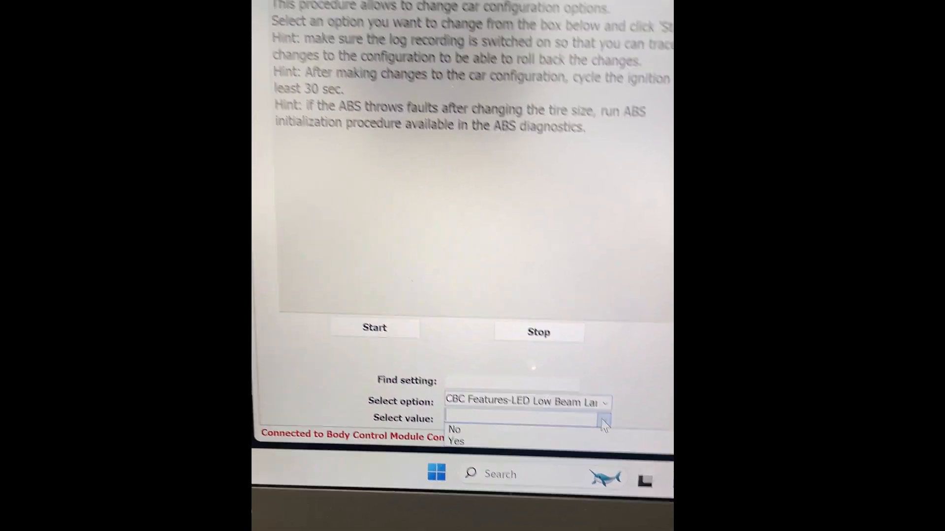
# - Set LED Low Beam Lamps Present to Yes and run the procedure to completion
pyautogui.click(457, 441)
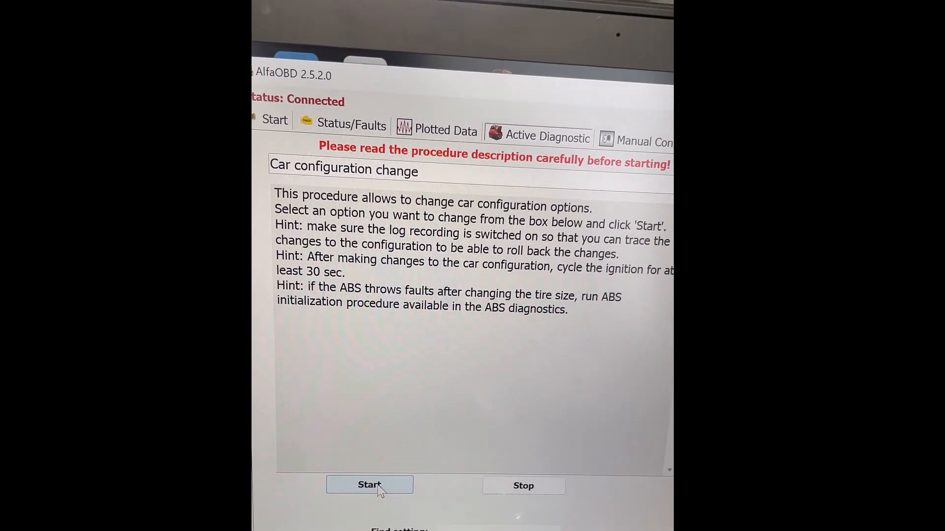
pyautogui.click(369, 485)
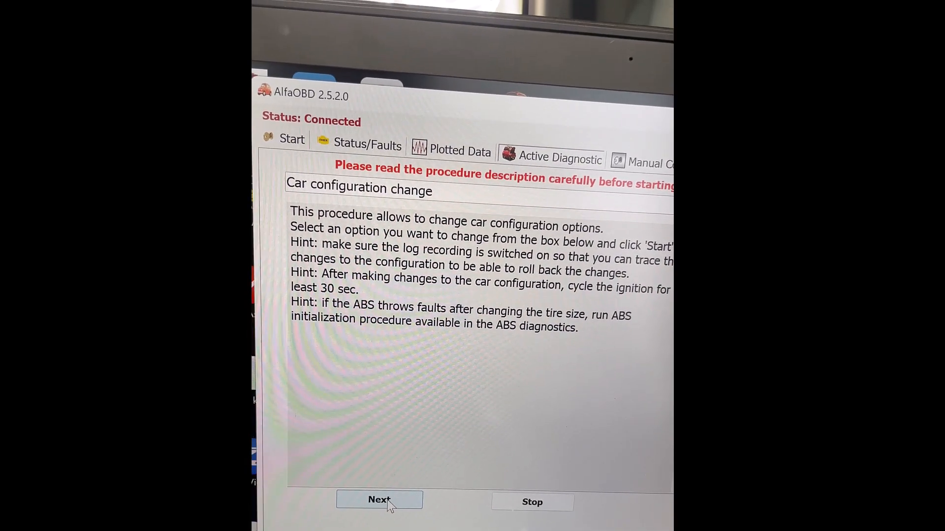
pyautogui.click(378, 500)
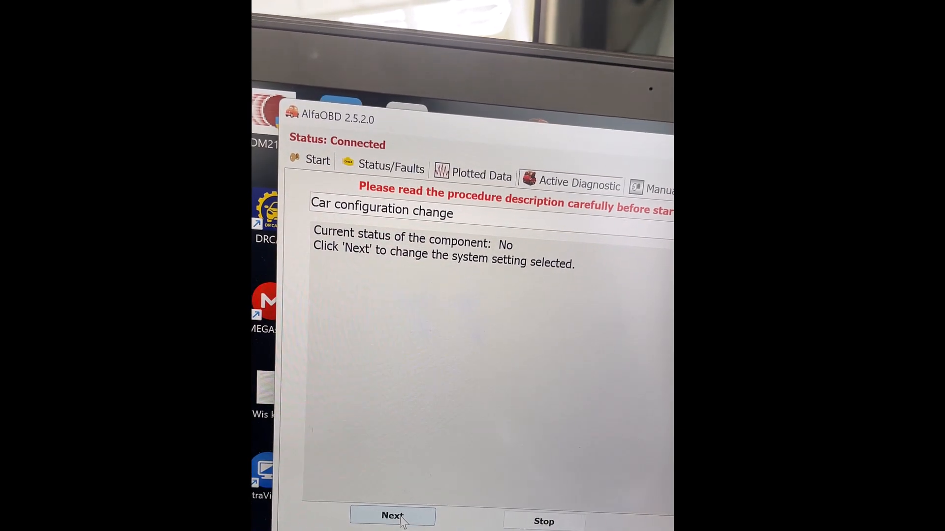
pyautogui.click(392, 516)
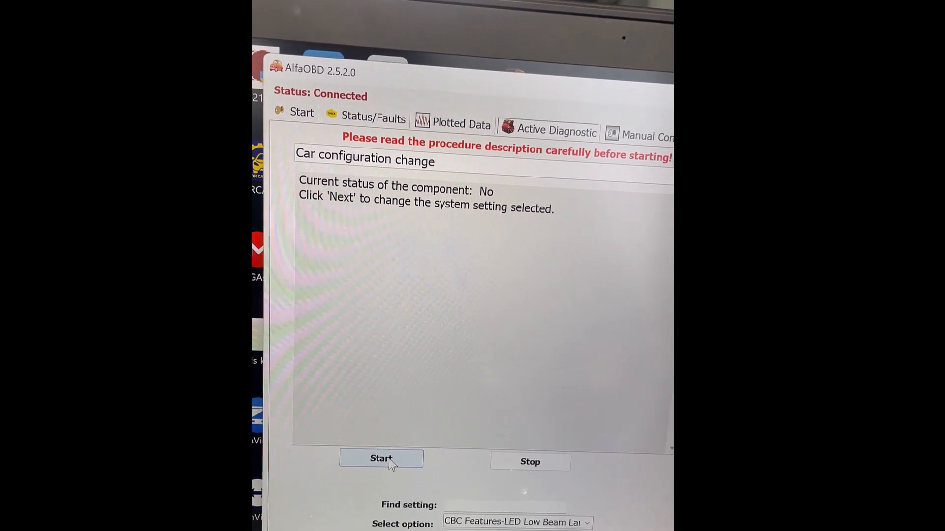
pyautogui.click(380, 459)
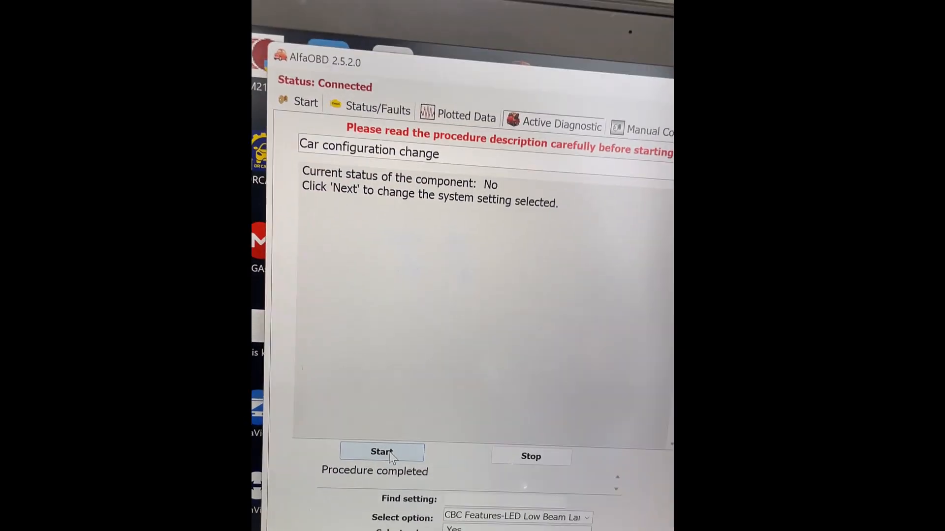
pyautogui.click(380, 453)
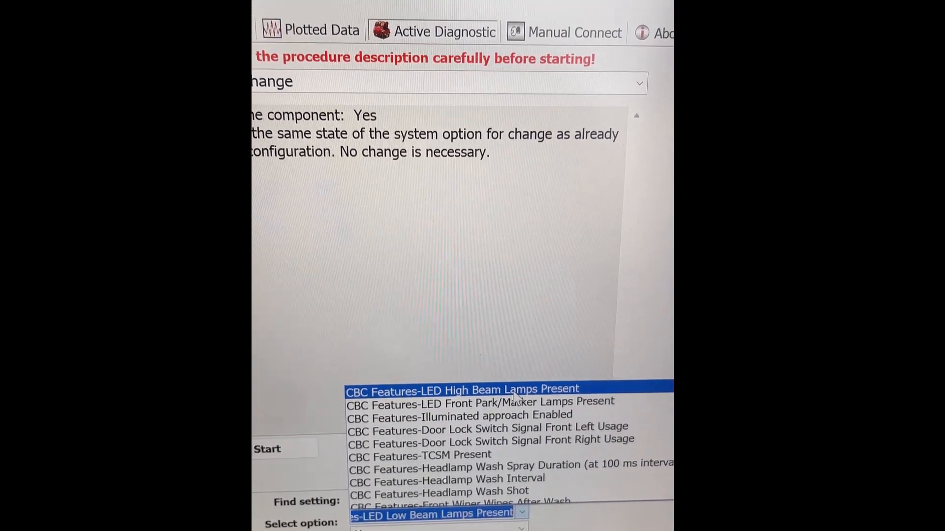
# - Write Yes to CBC Features-LED High Beam Lamps Present and verify it reads Yes
pyautogui.click(463, 389)
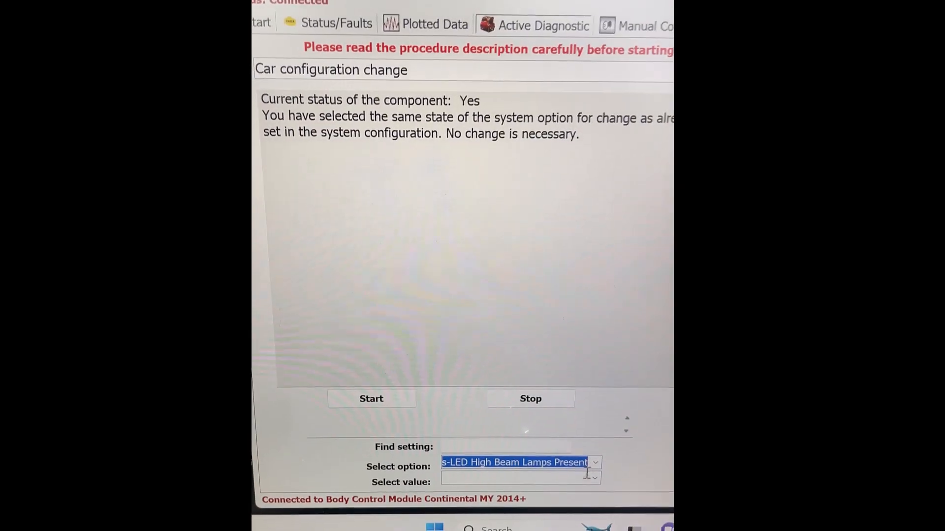
pyautogui.click(594, 494)
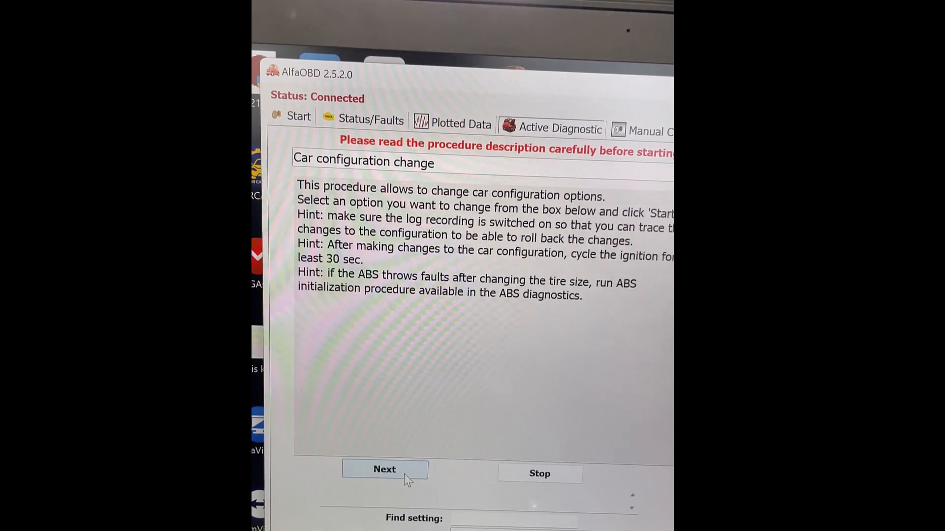
pyautogui.click(385, 469)
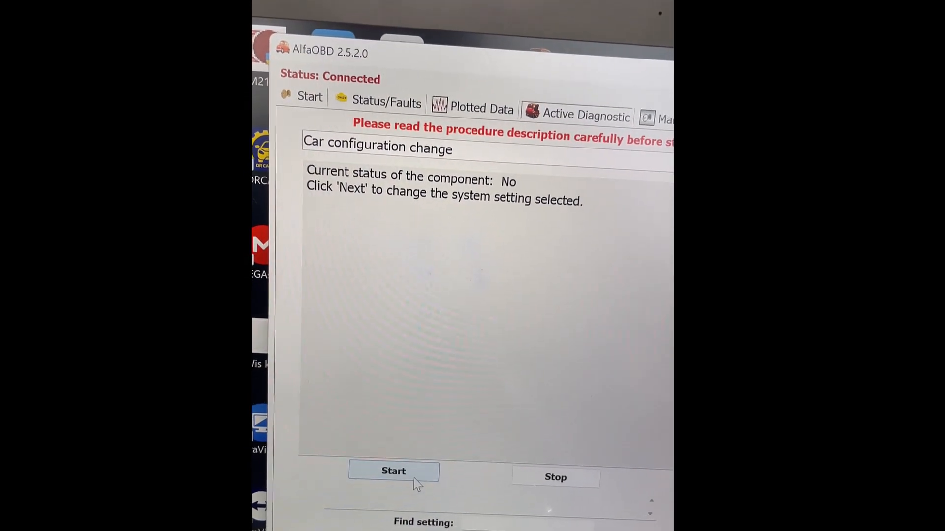
pyautogui.click(393, 471)
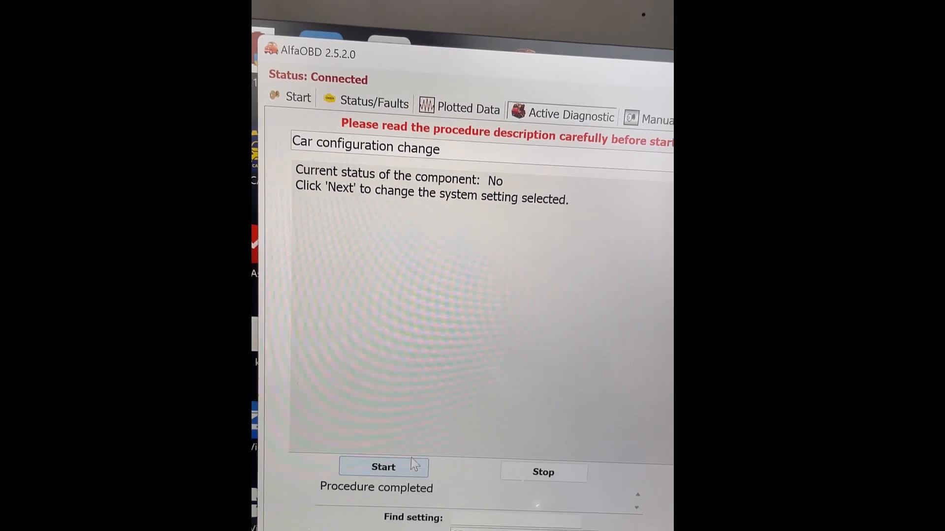
pyautogui.click(383, 467)
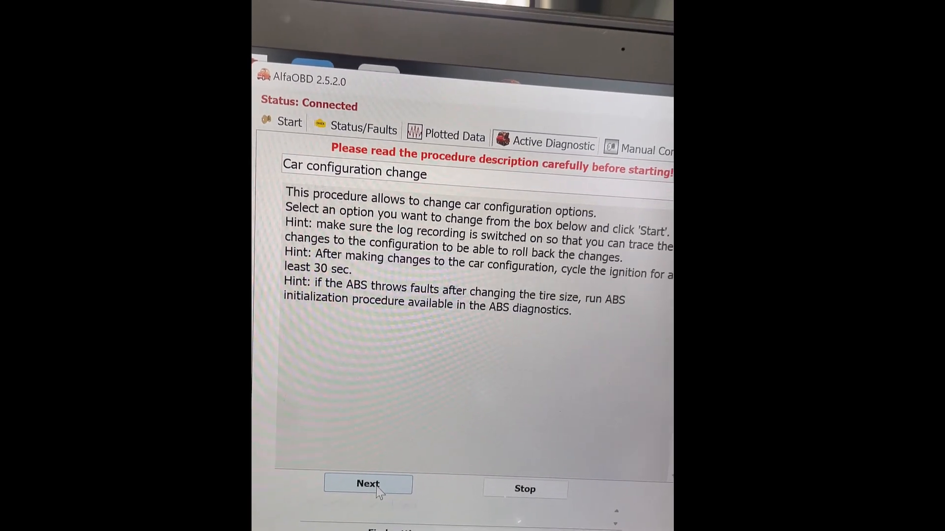
pyautogui.click(368, 484)
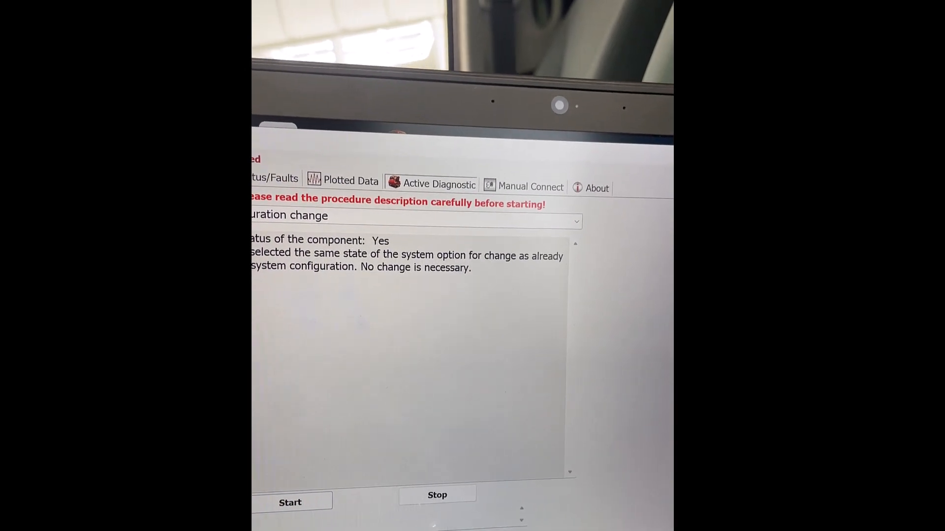
# - Select CBC Features-LED Front Fog Lamps, set it to Yes, and complete the procedure
pyautogui.click(412, 221)
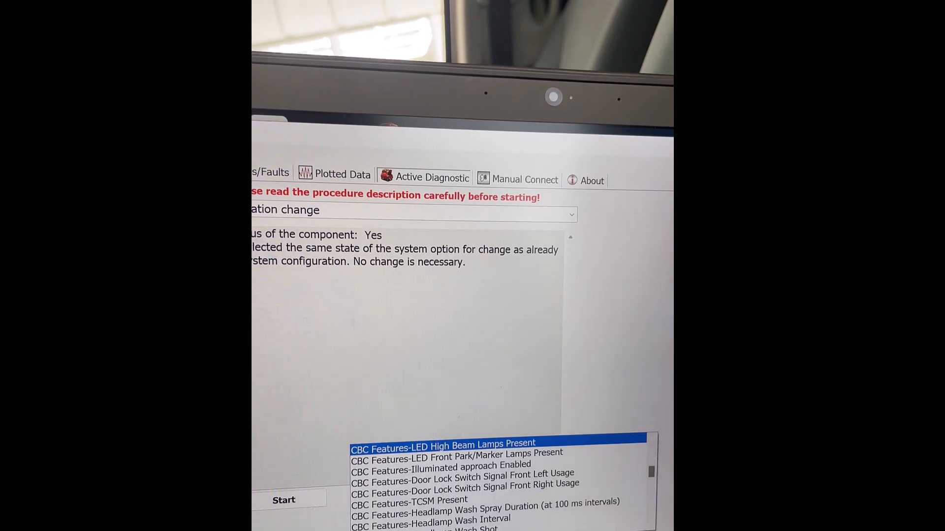
pyautogui.scroll(-3)
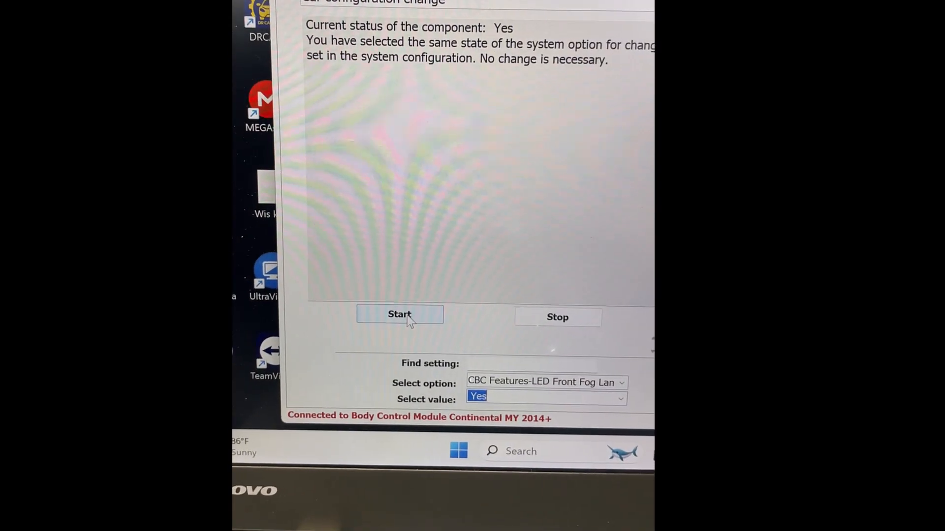
pyautogui.click(400, 314)
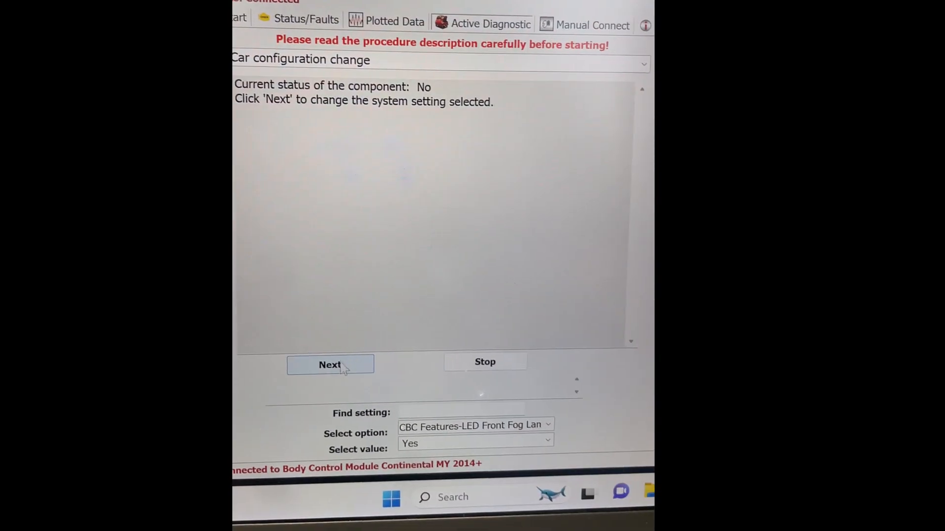
pyautogui.click(330, 365)
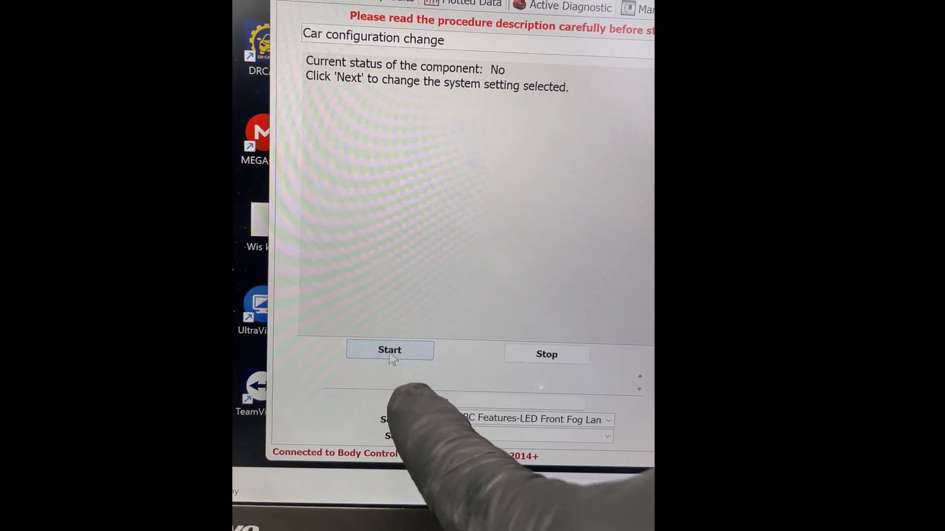
pyautogui.click(390, 350)
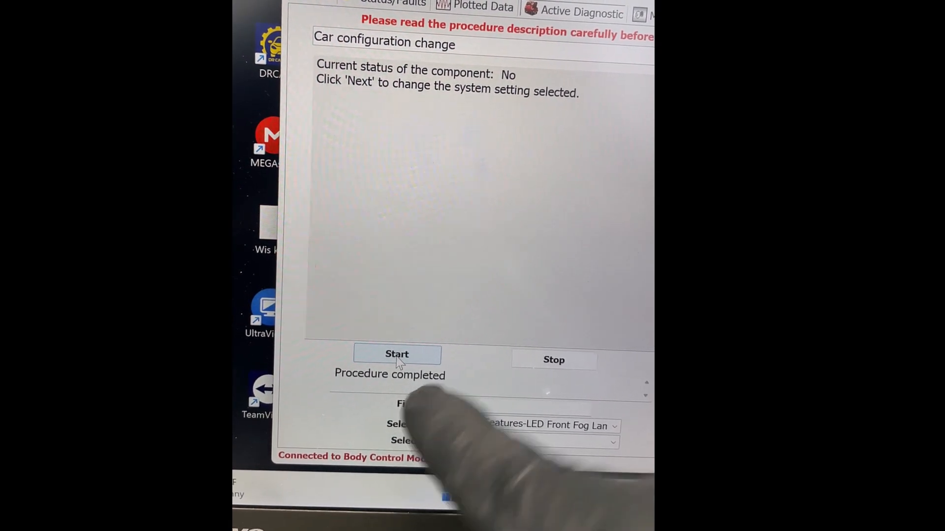
pyautogui.click(397, 354)
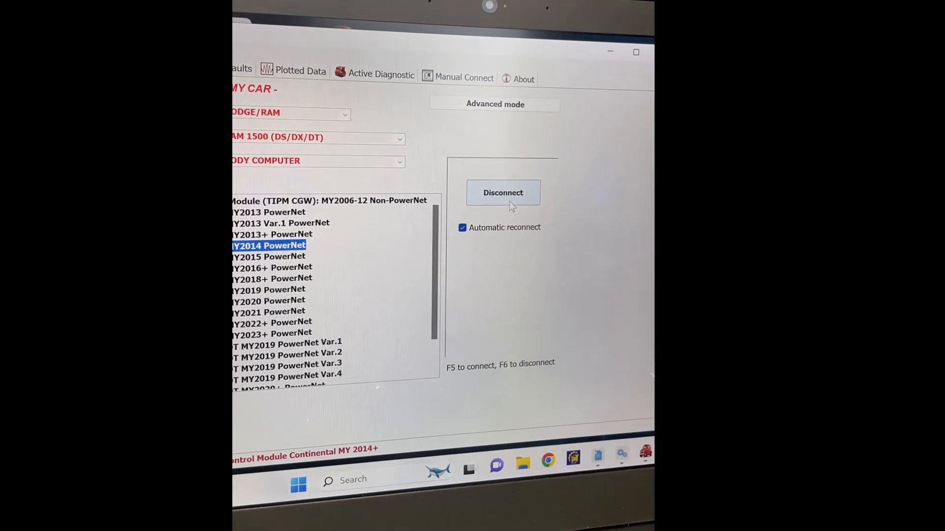
# - Disconnect AlfaOBD from the MY2014 PowerNet body computer via the Start tab
pyautogui.click(502, 193)
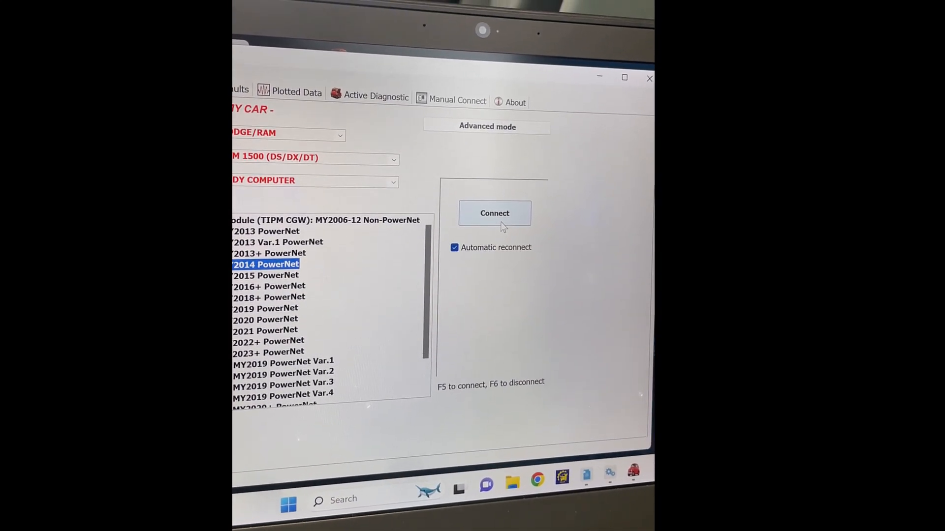